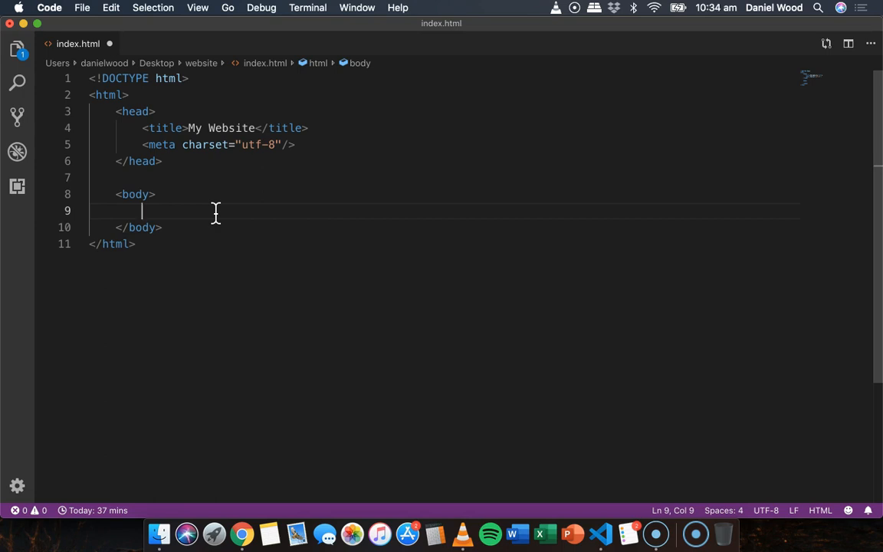
mouse_move(113, 69)
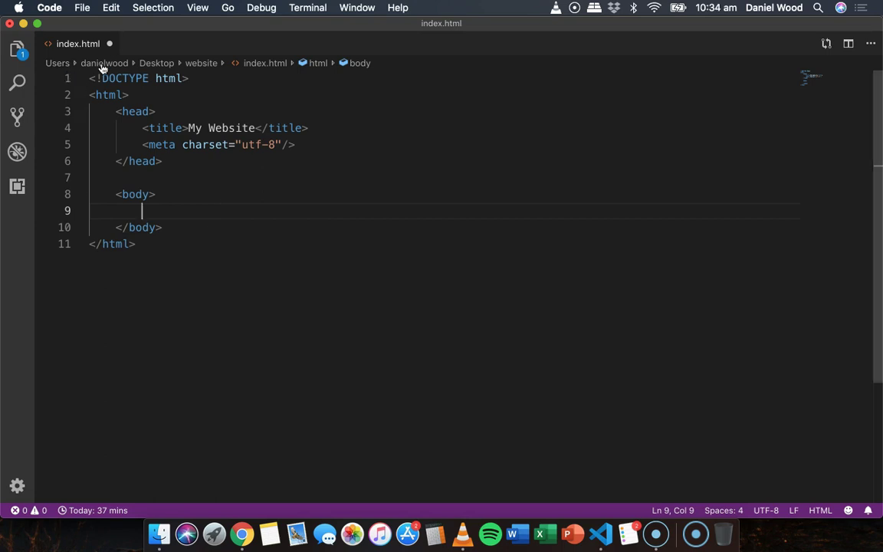
mouse_move(117, 113)
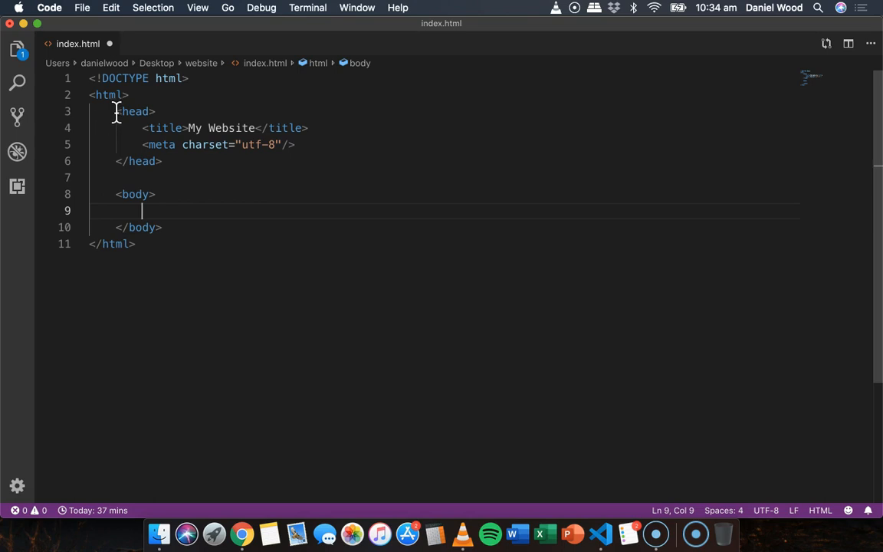
Step: Add <p>This is my first paragraph.</p> to the body, save, and view it in Chrome
left_click_drag(114, 194, 164, 227)
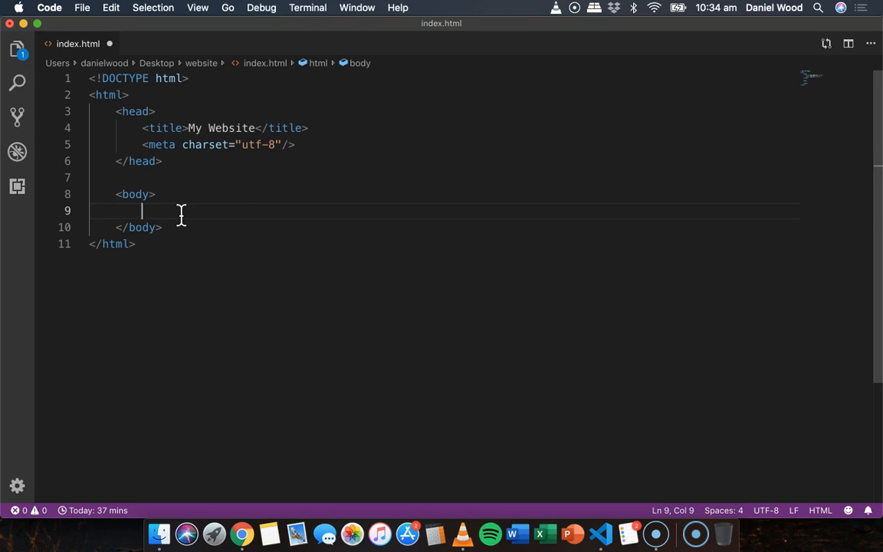
type("<p></p>")
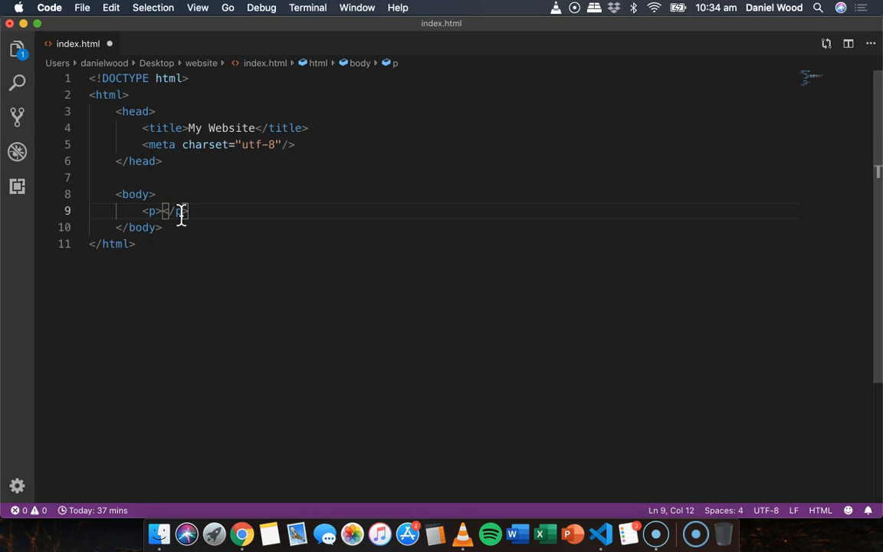
type("This is my")
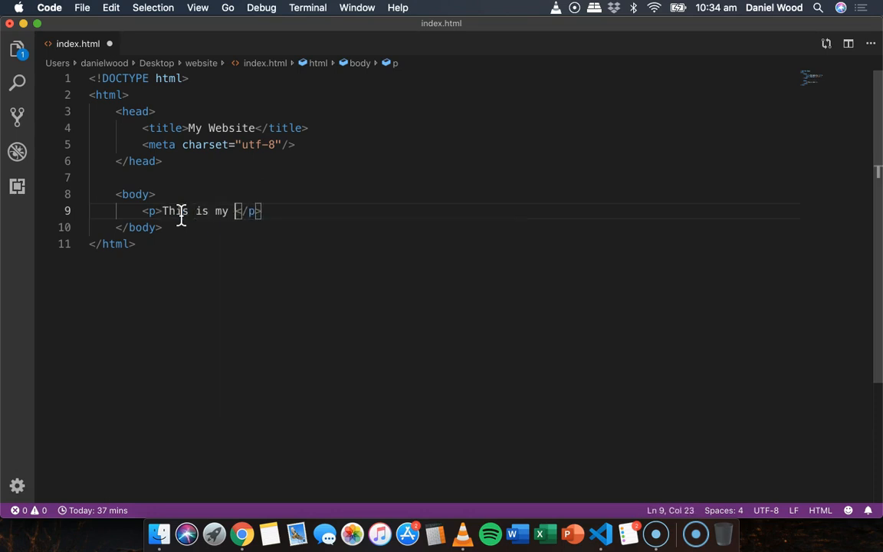
type("first paragrap")
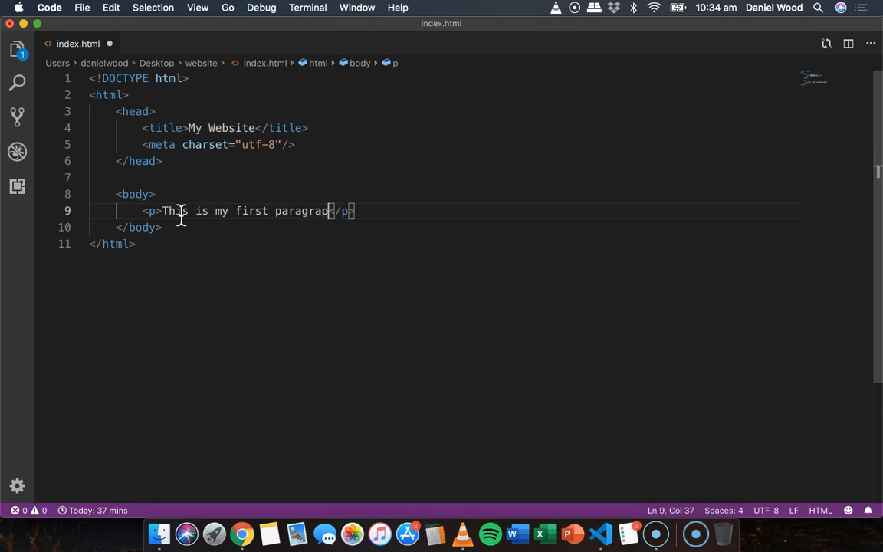
type("h.")
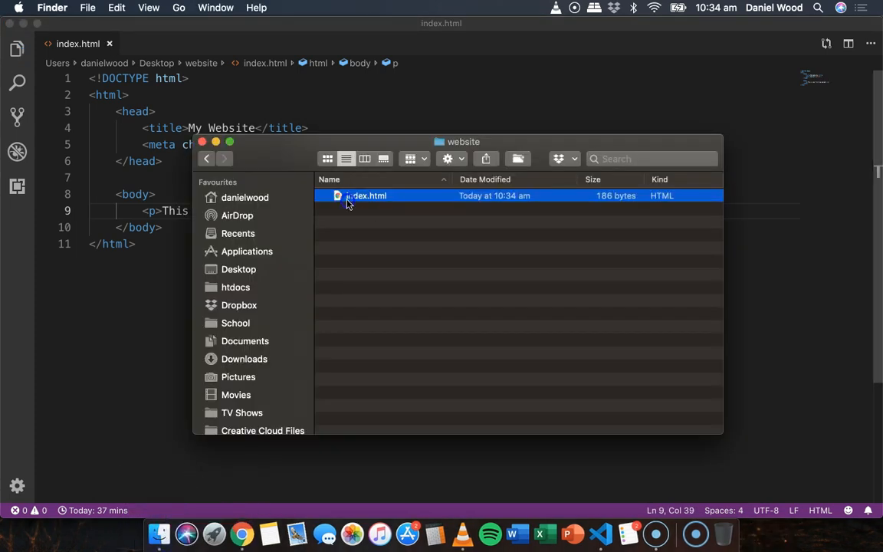
double_click(364, 195)
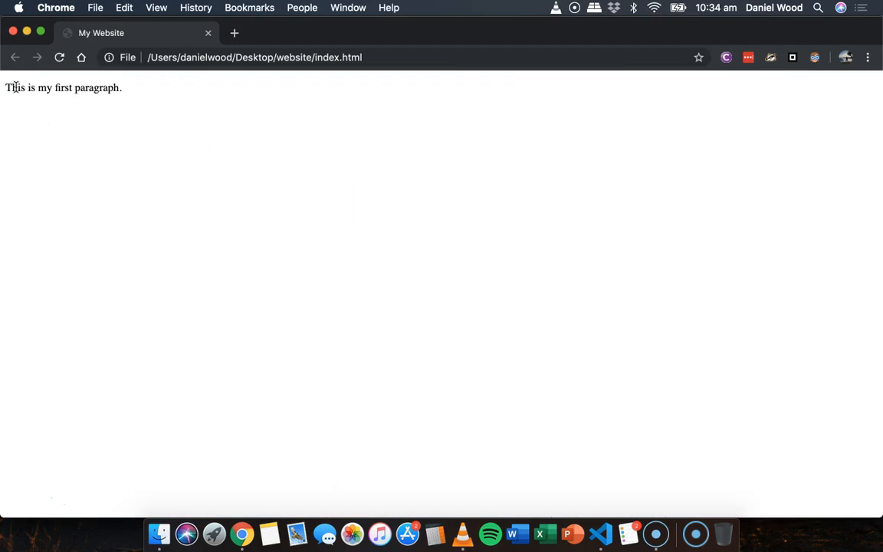
left_click(600, 533)
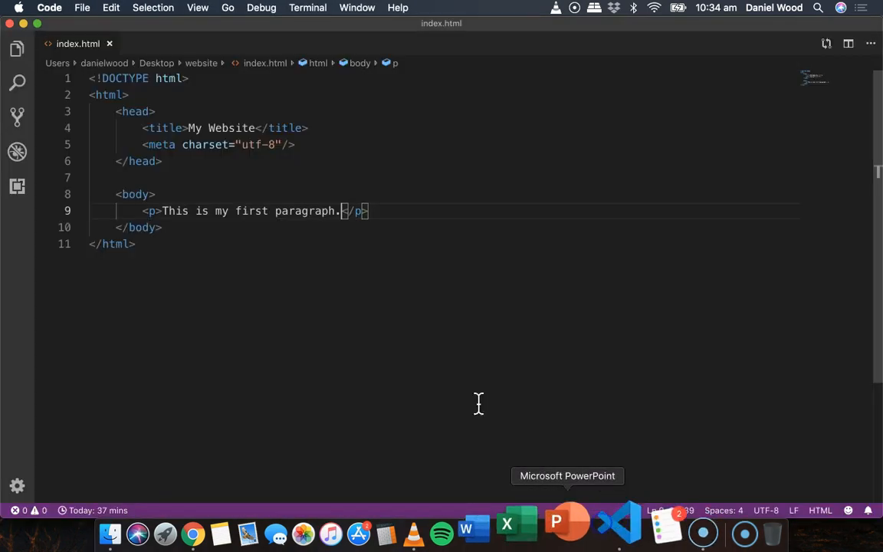
Step: Type <p>This is my second paragraph.</p> on a new line, correcting a typo
left_click(370, 211)
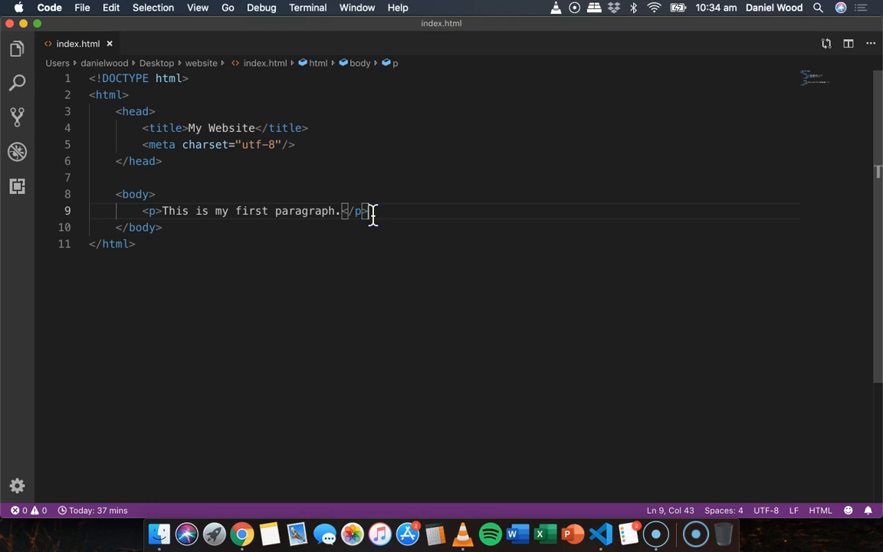
type("<p")
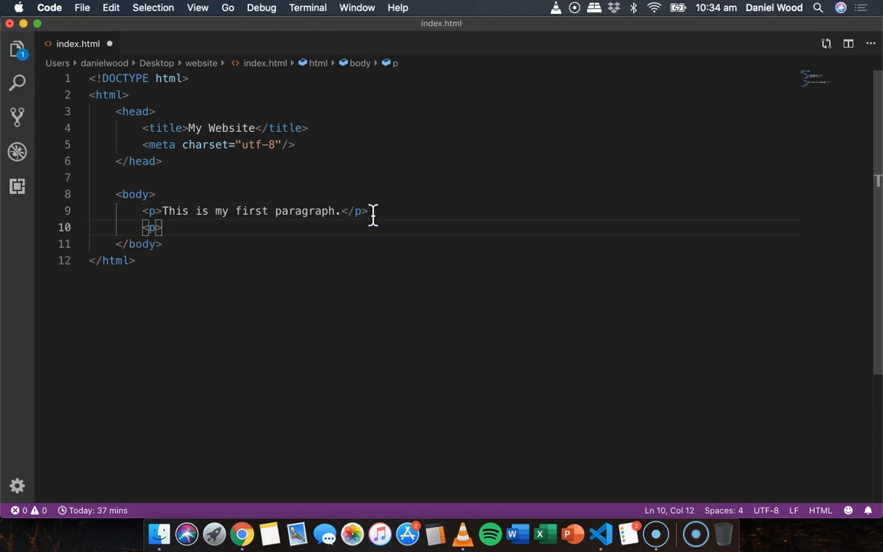
type(">")
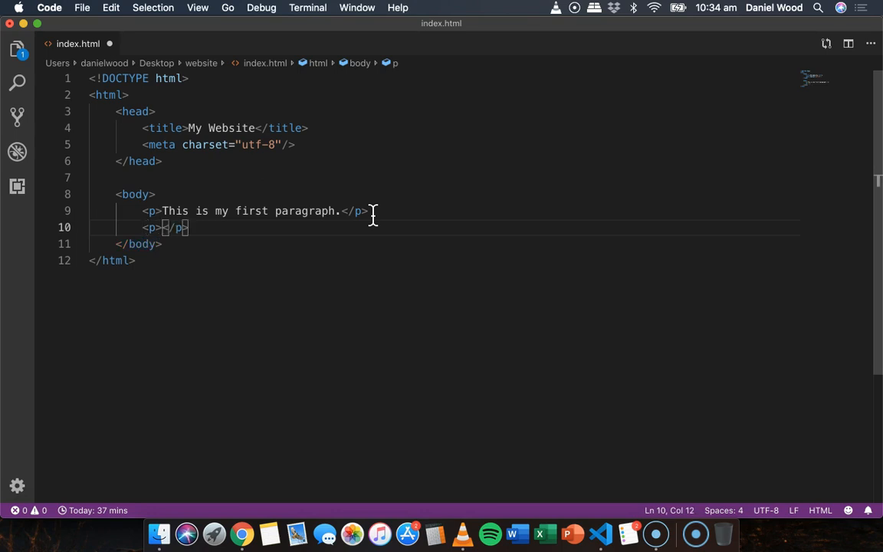
type("This is a")
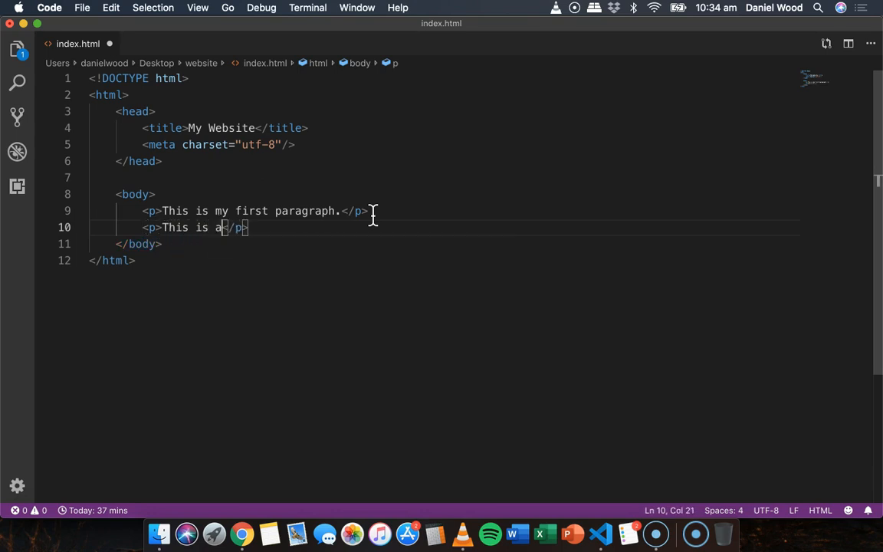
key("Backspace")
type("my second ")
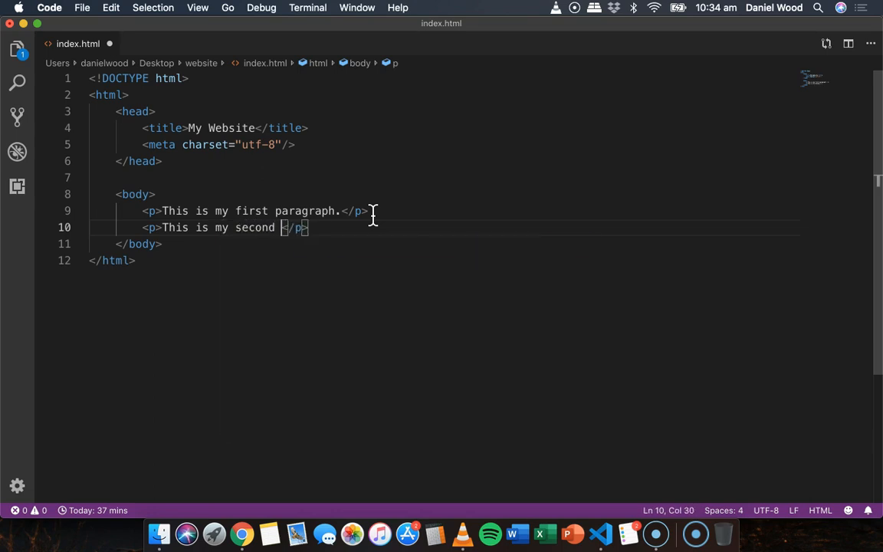
type("paragraph.")
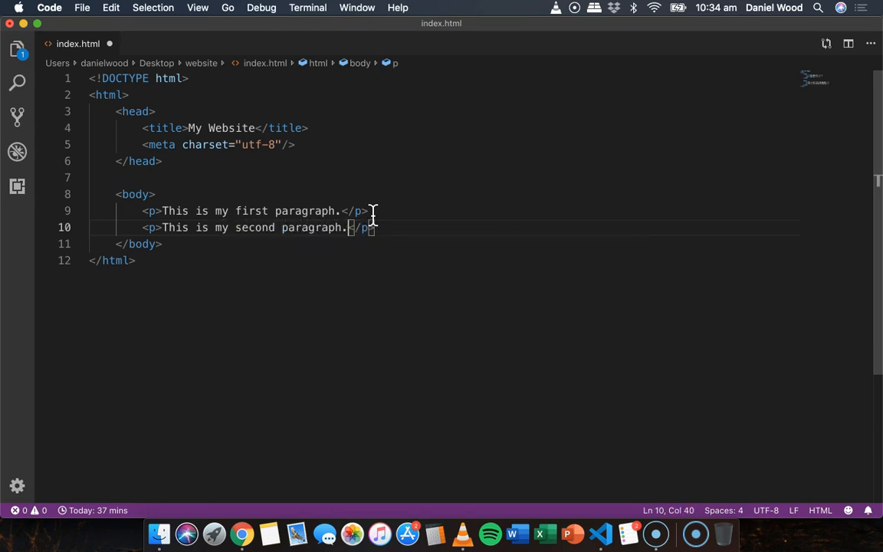
left_click(242, 534)
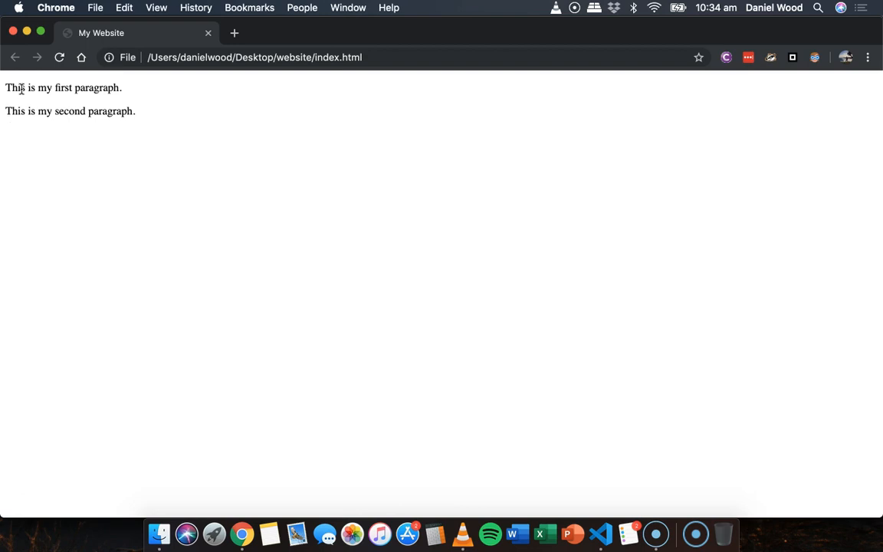
Step: Preview both paragraphs in Chrome, then begin deleting the <p> tags in VS Code
left_click_drag(5, 87, 51, 88)
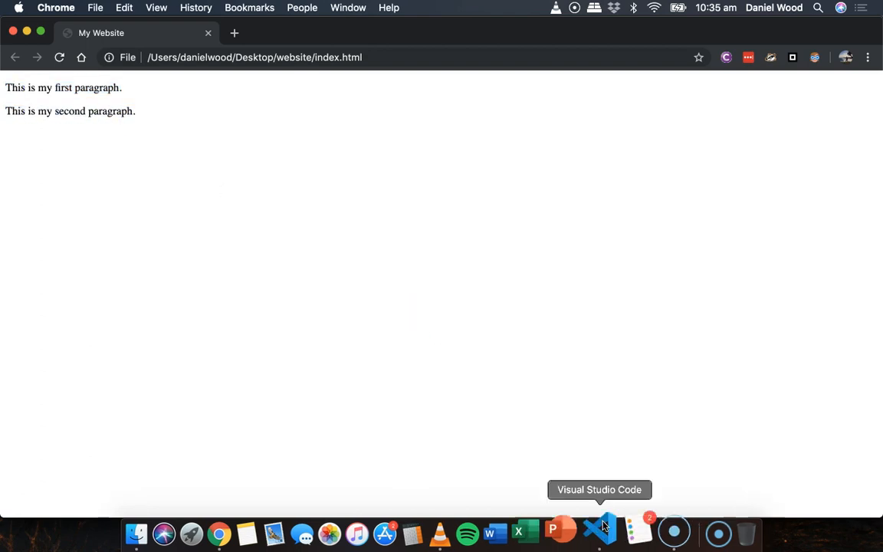
left_click(599, 526)
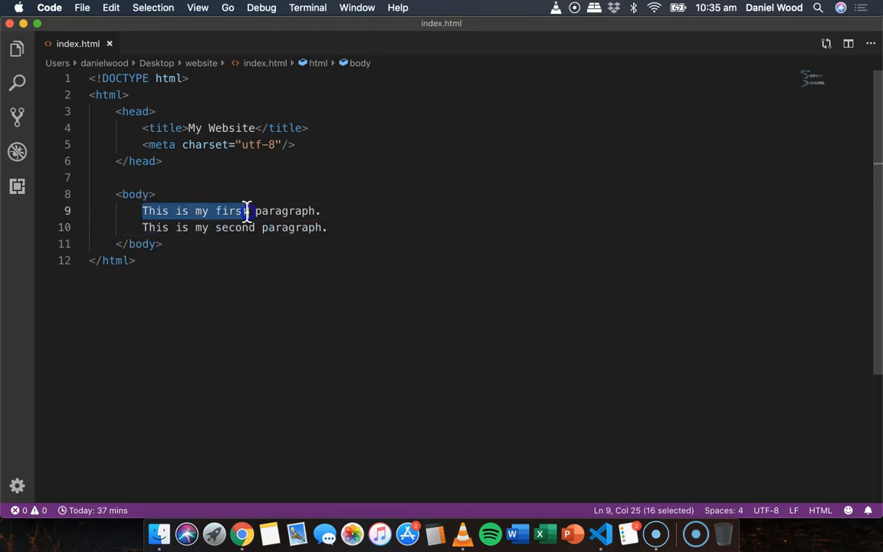
left_click_drag(247, 210, 322, 211)
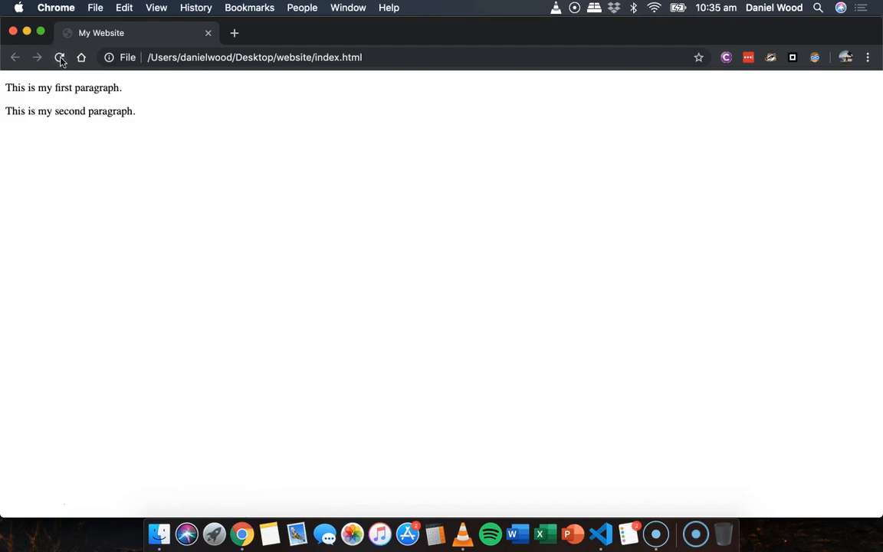
Step: Reload Chrome and select the second sentence, now joined to the first
left_click(62, 57)
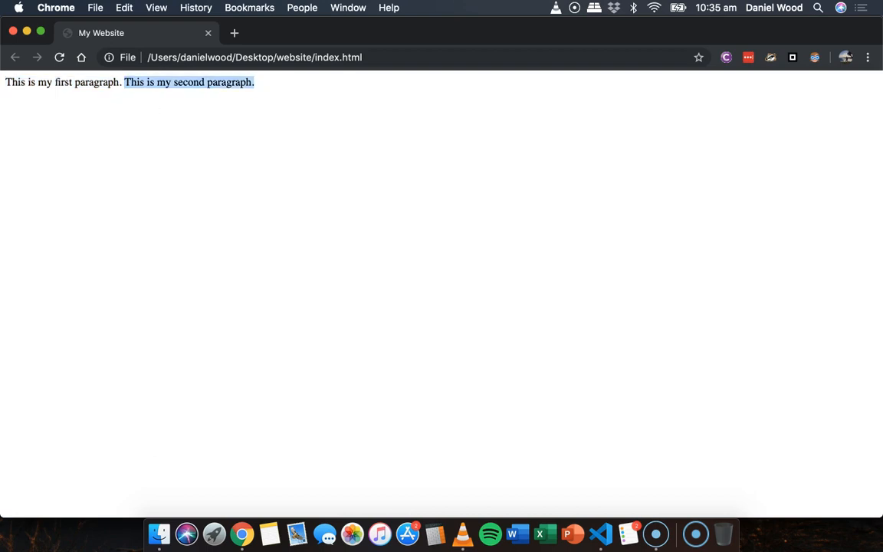
left_click(257, 100)
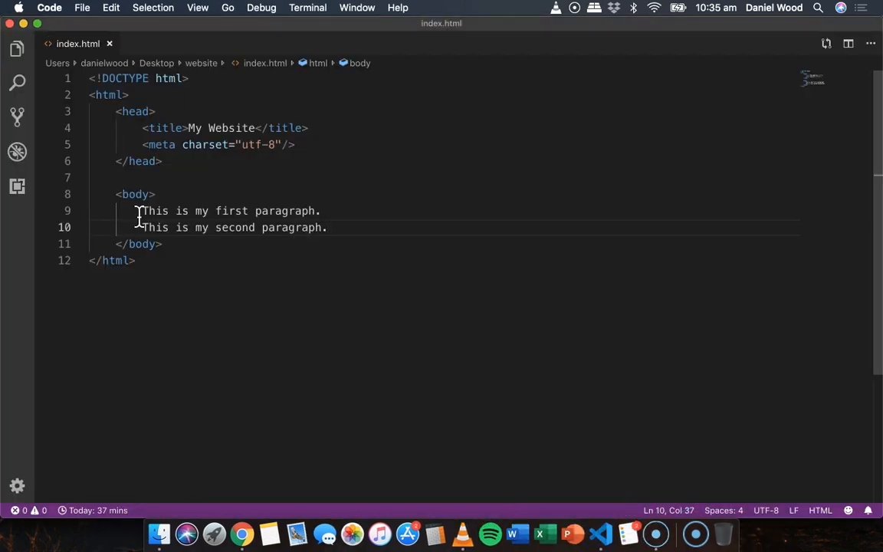
Step: Wrap both sentences on one line inside a single <p>…</p> element
left_click_drag(143, 211, 328, 227)
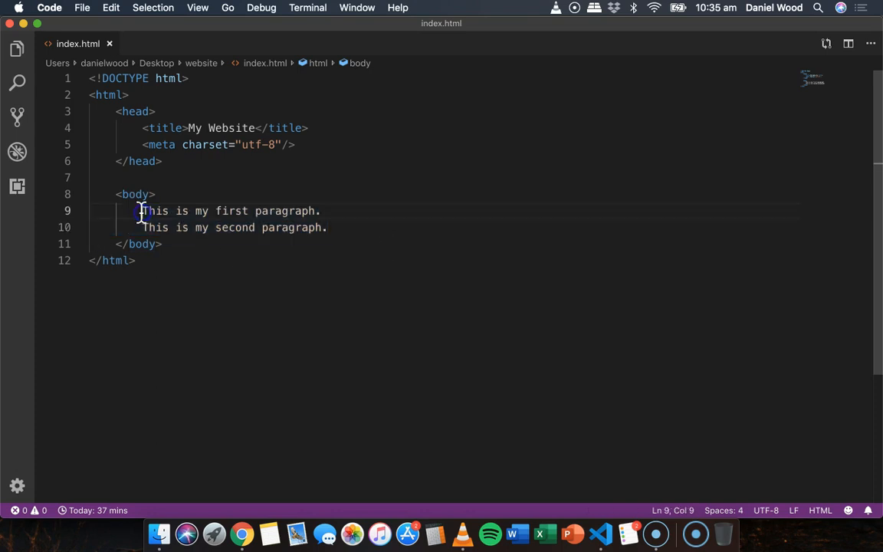
type("<p>")
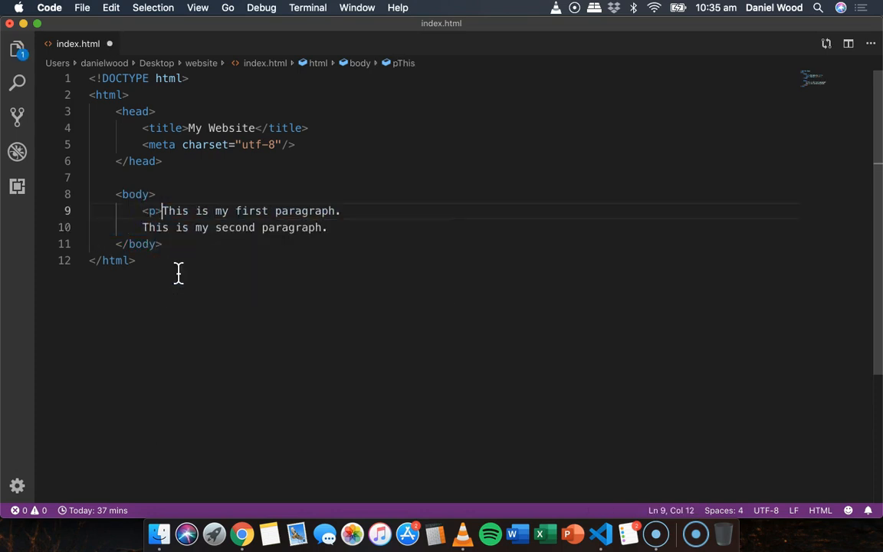
type("</p>")
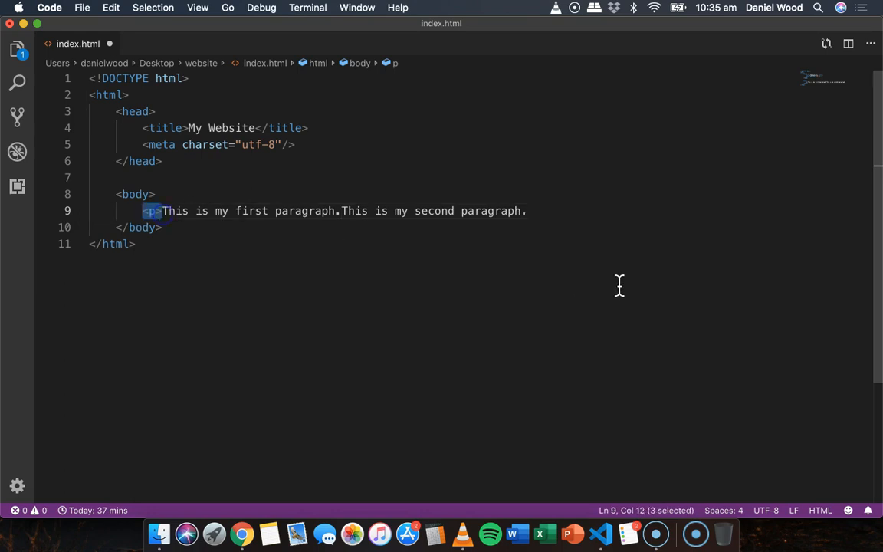
type("</p>")
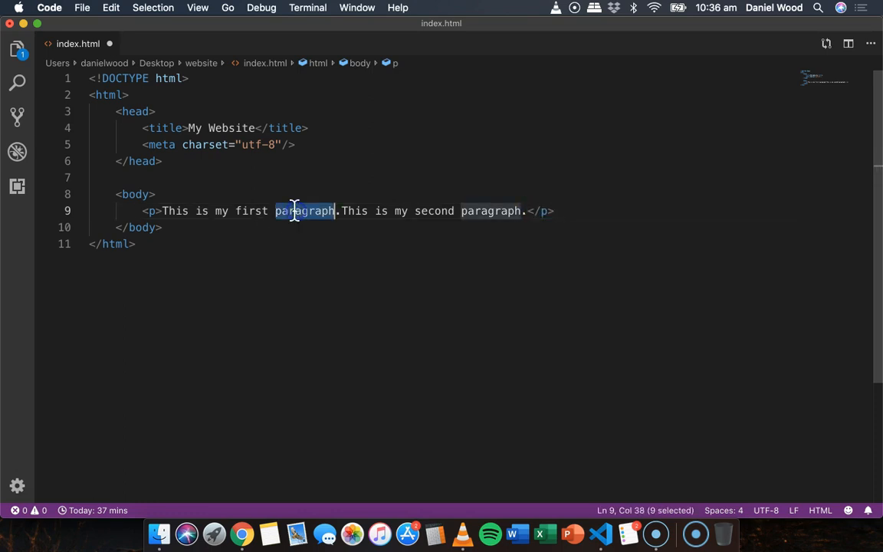
Step: Insert a <br> tag between the two sentences and save index.html
type("line of text")
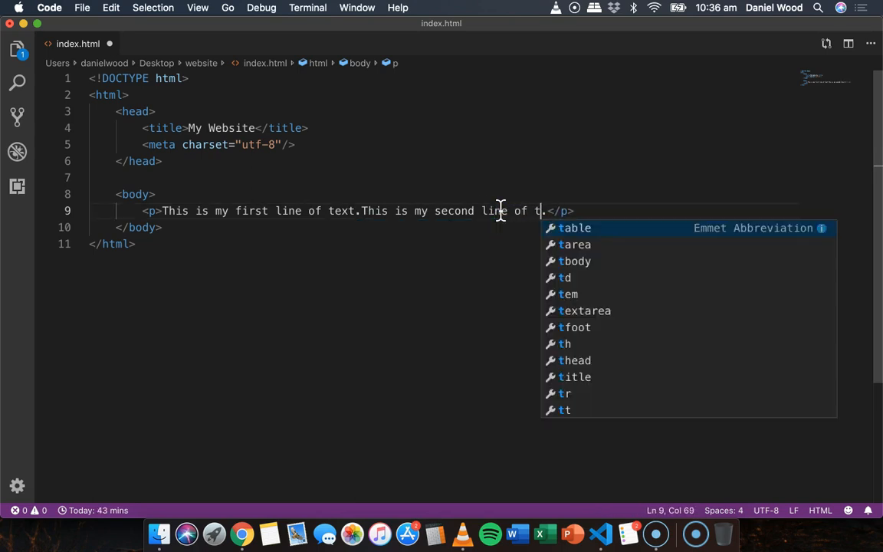
type("ext.")
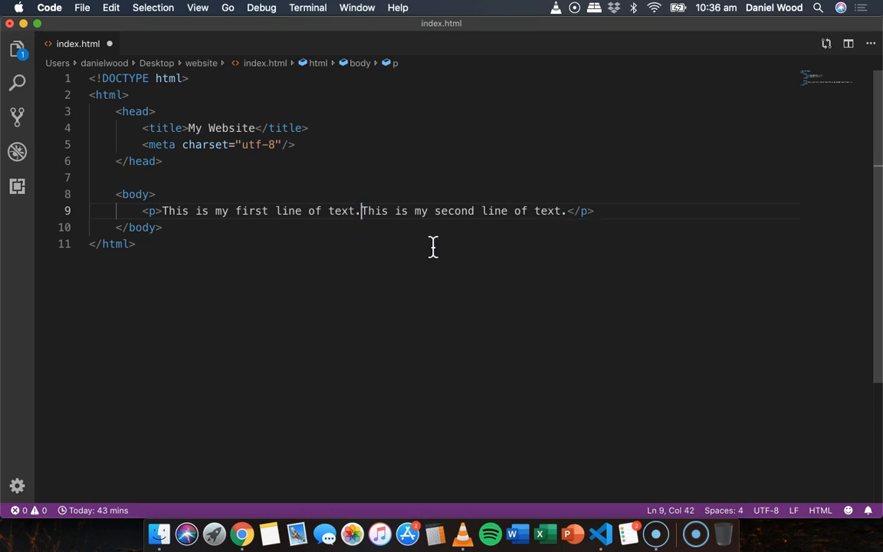
left_click_drag(163, 211, 353, 211)
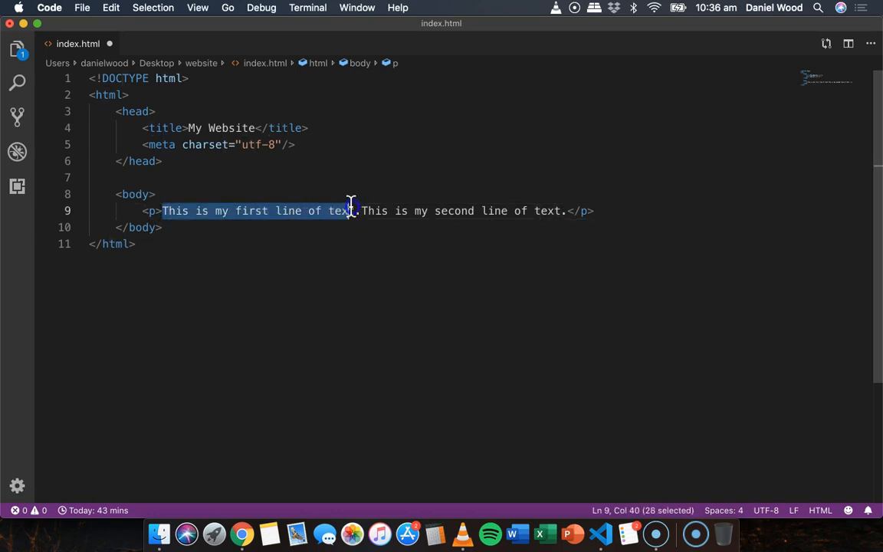
double_click(375, 211)
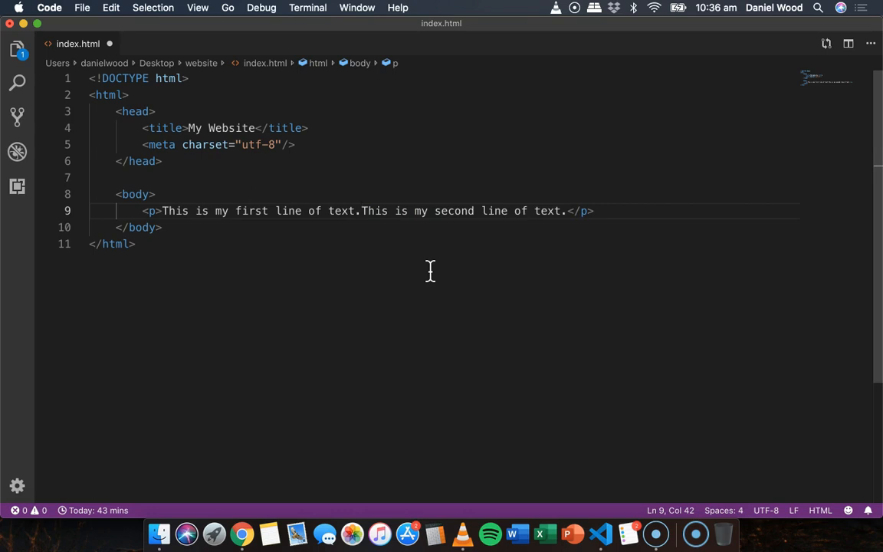
type("br")
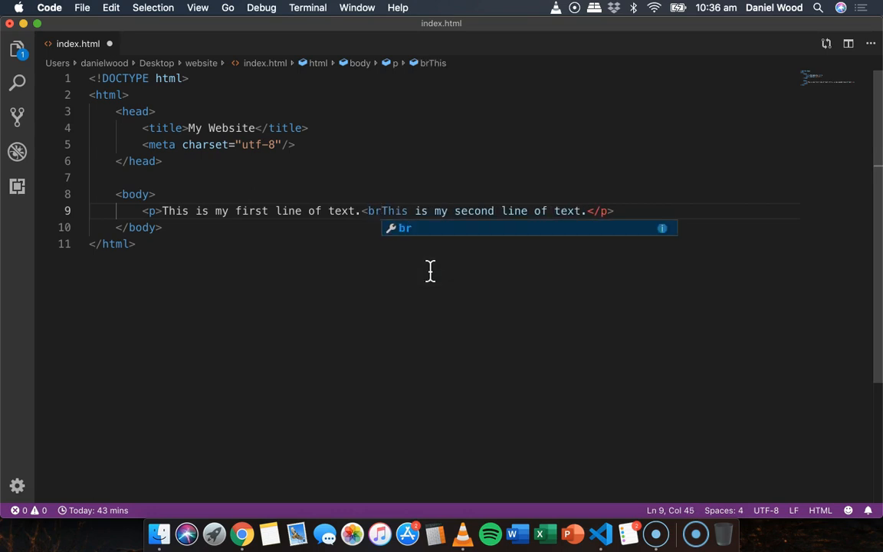
key("Tab")
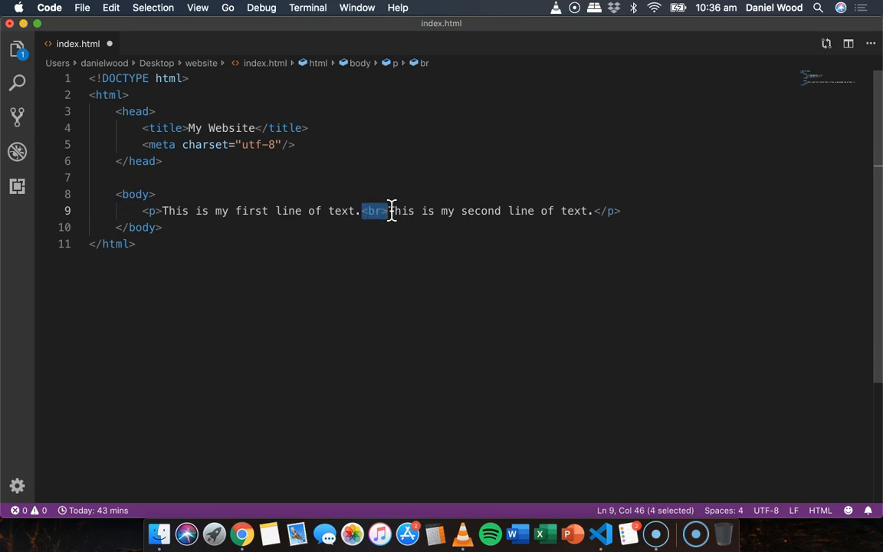
mouse_move(648, 196)
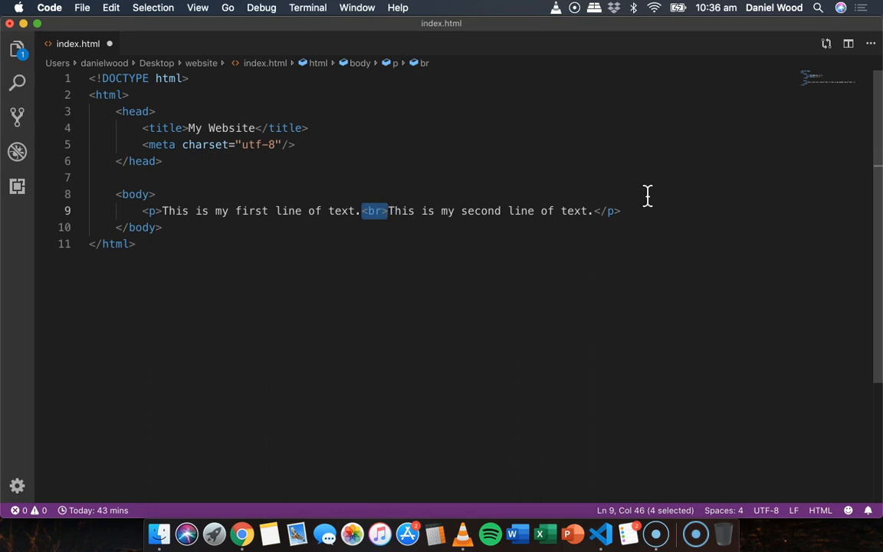
left_click(242, 534)
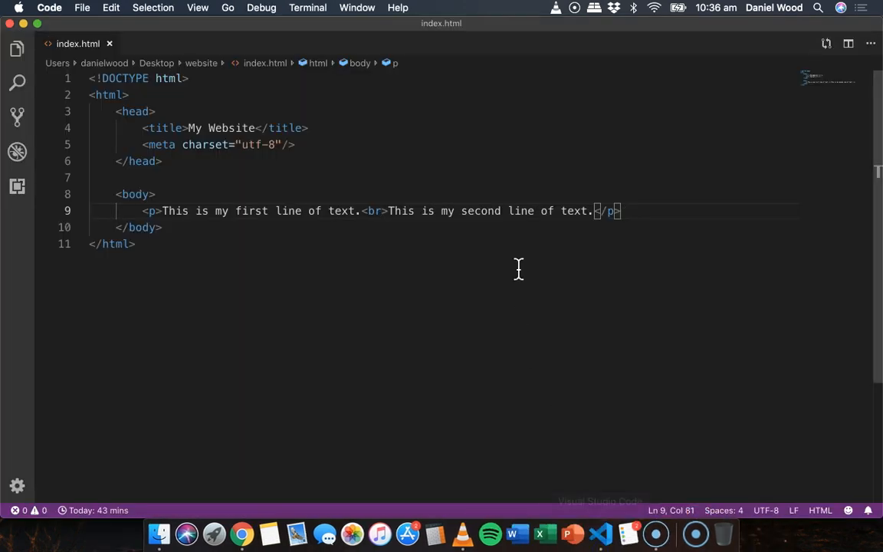
mouse_move(685, 211)
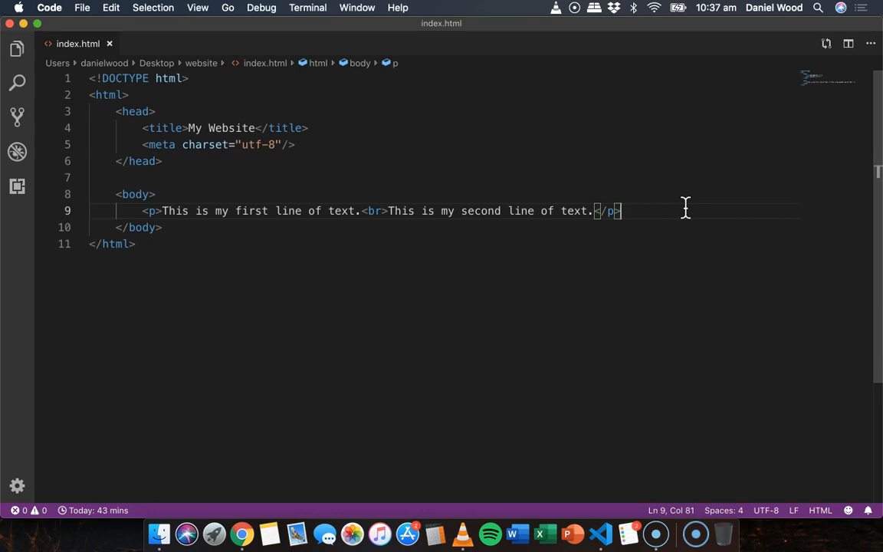
Step: Add <h1>This is a h1 size heading.</h1> after <body>, save, and preview it in Chrome
left_click(156, 194)
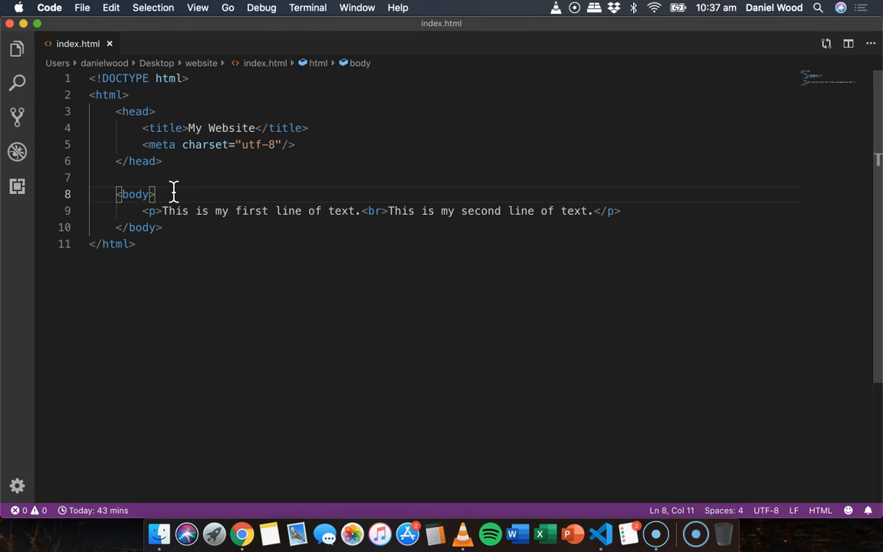
type("<h1></h1>")
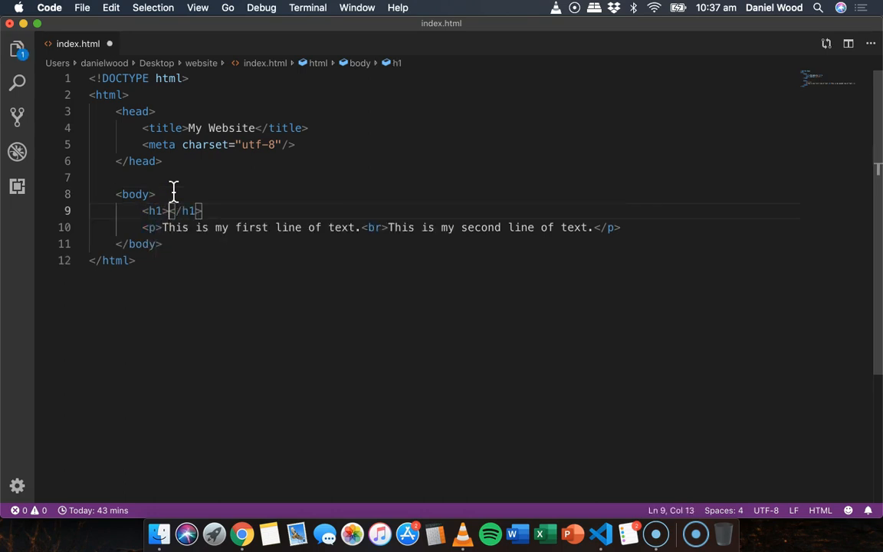
type("This is a h1 size heading.")
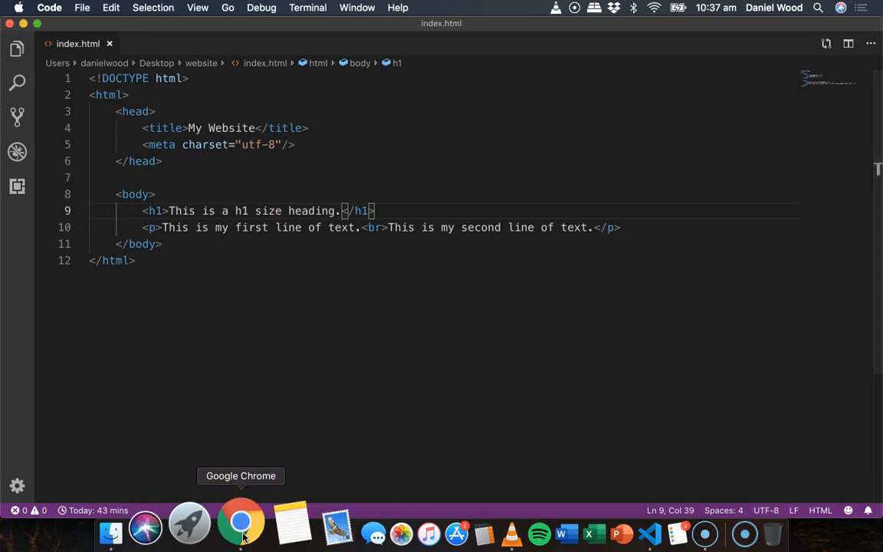
left_click(240, 522)
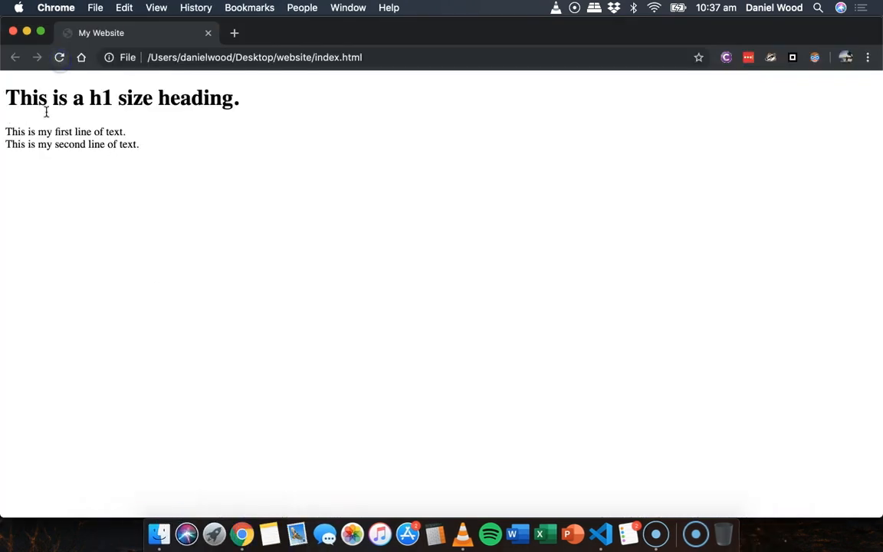
triple_click(123, 98)
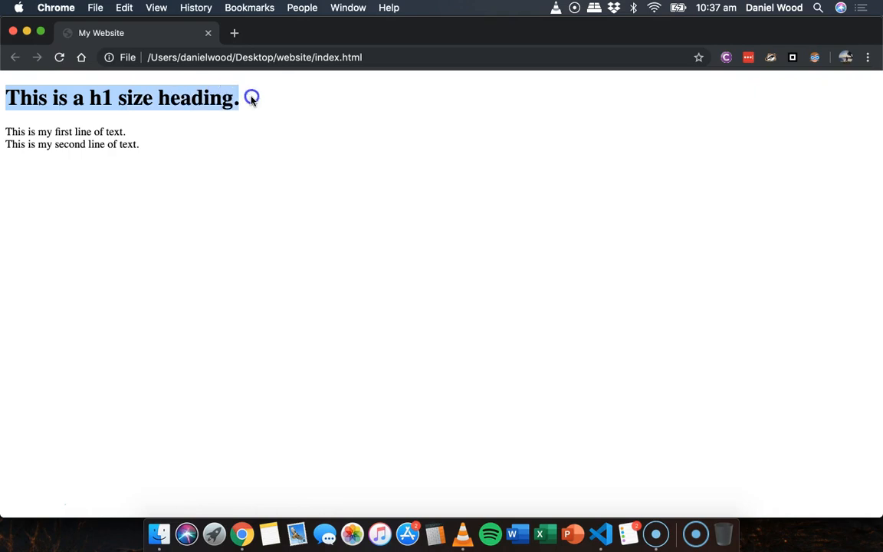
left_click(601, 531)
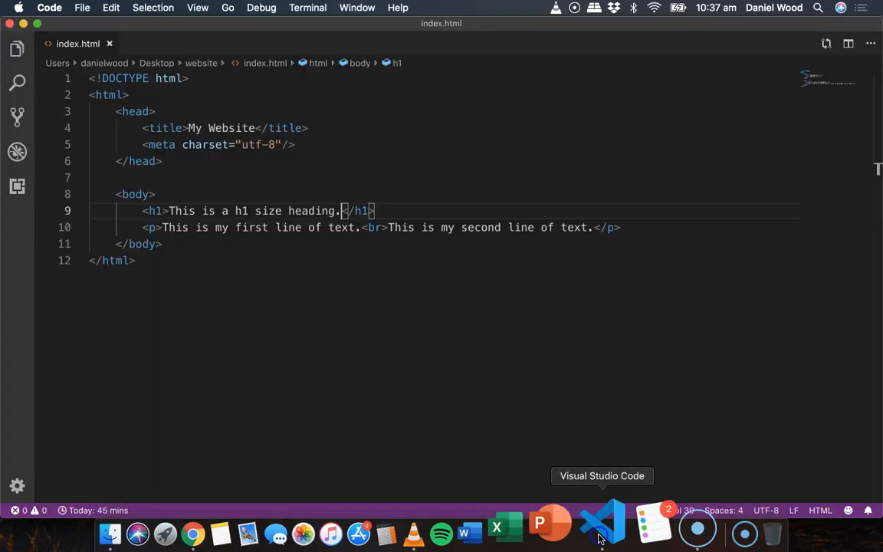
Step: Type the h2 heading line, duplicate it, and edit the copies into h3–h6 headings
type("<")
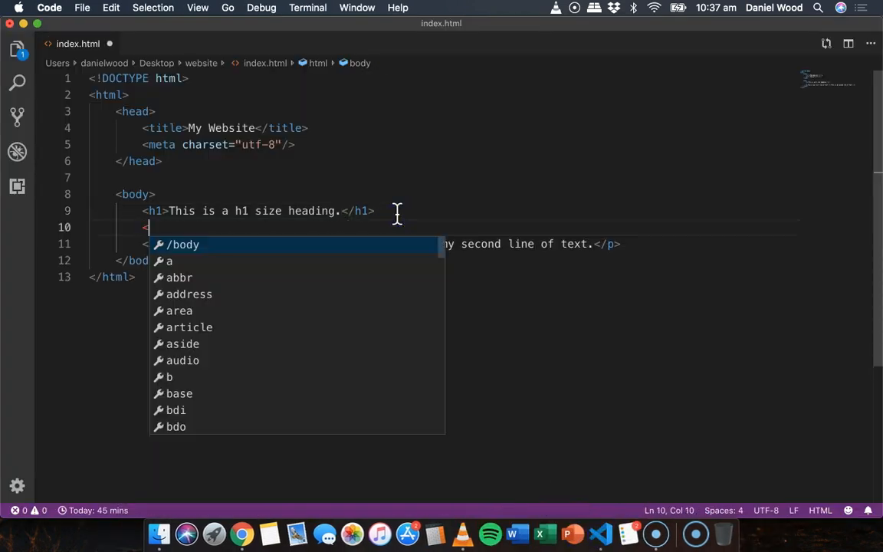
type("h2></h2>")
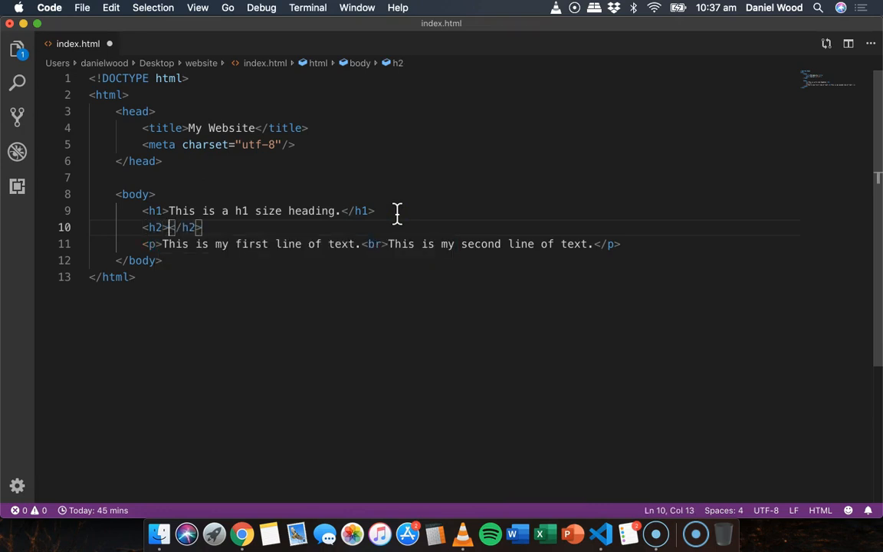
type("This is a h2 s")
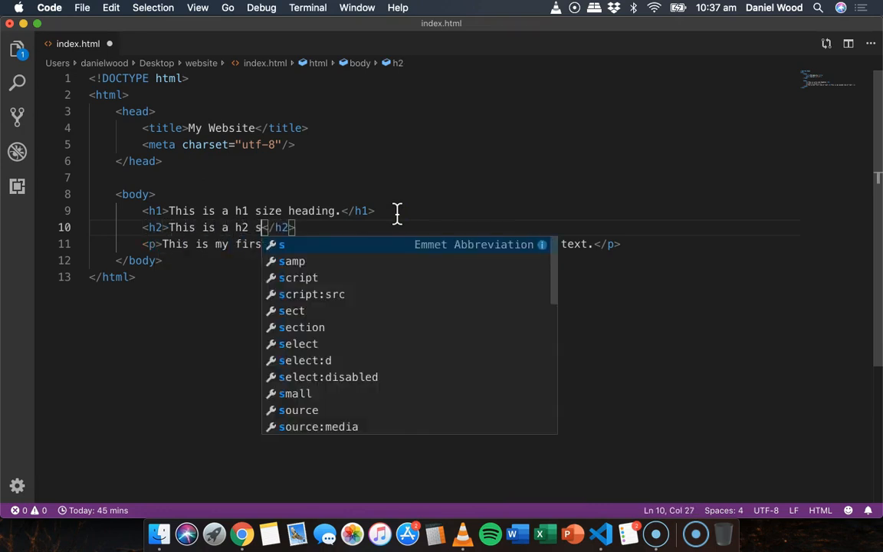
type("ize heading.")
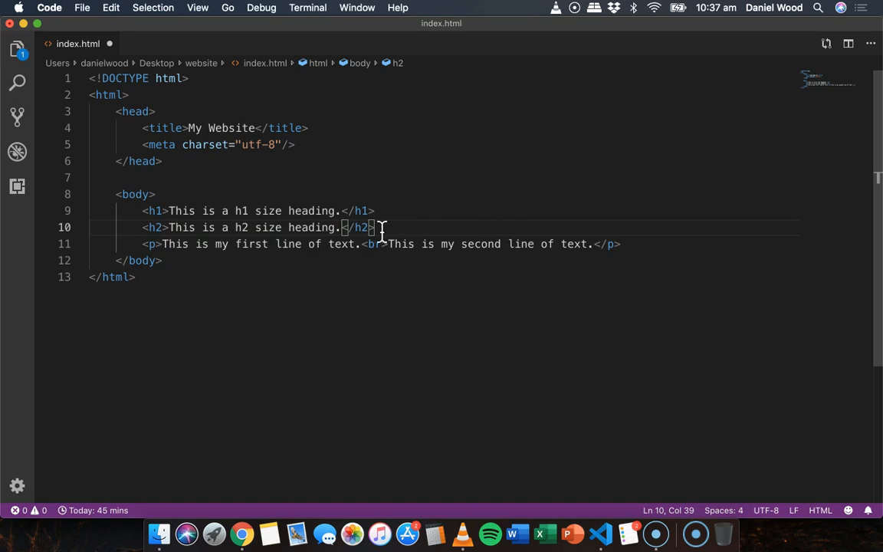
left_click_drag(375, 227, 142, 227)
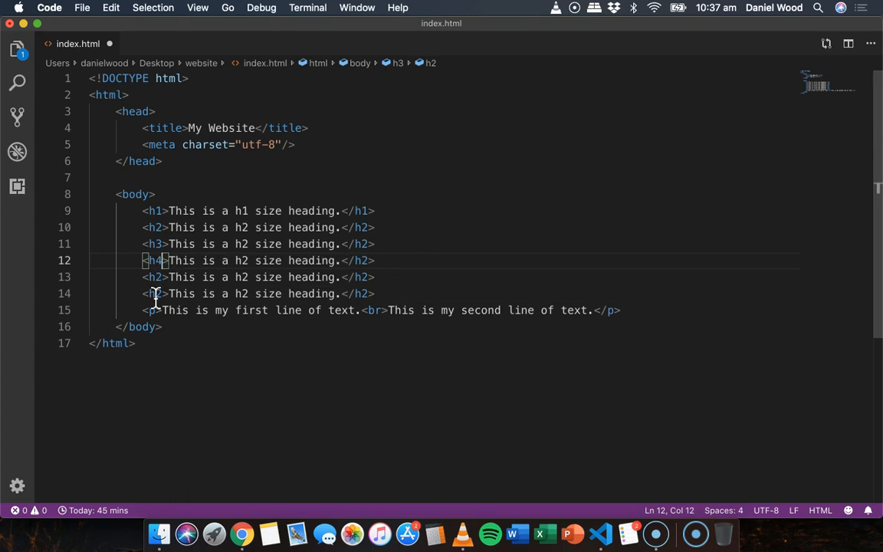
left_click(160, 277)
type("4")
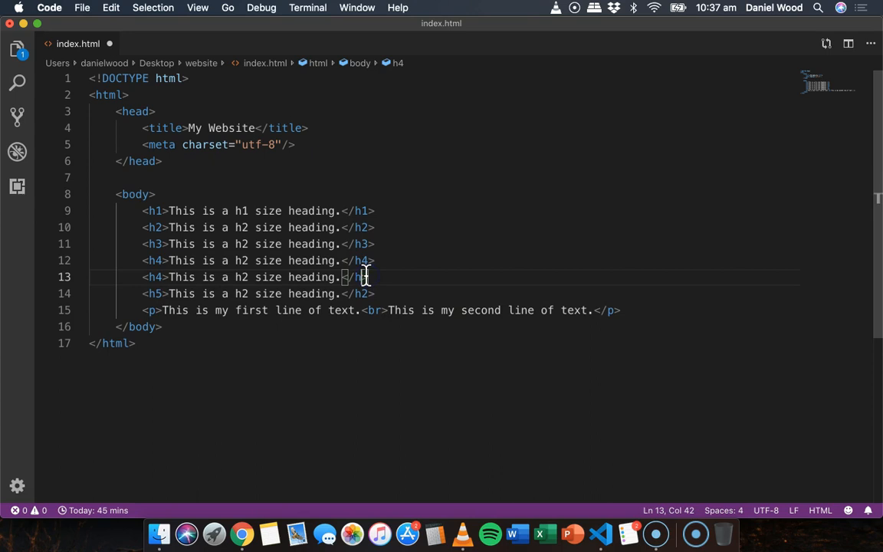
type("5")
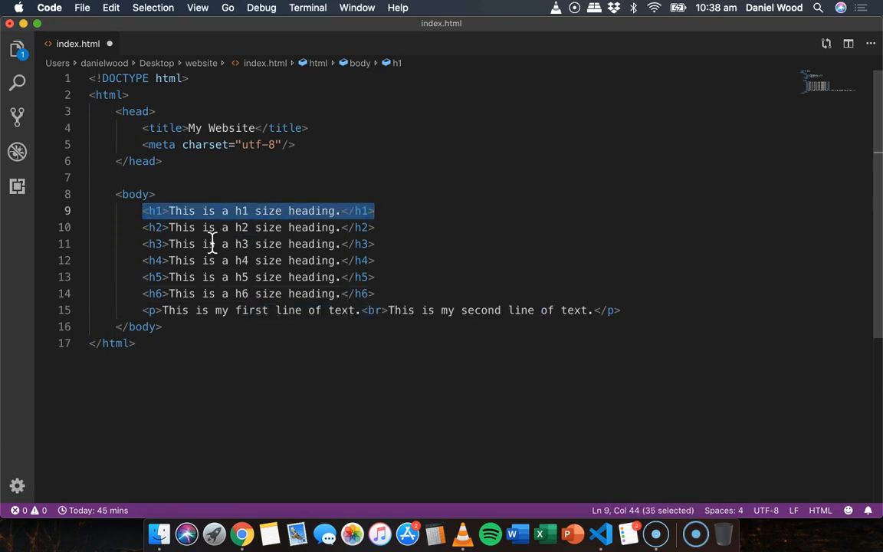
left_click(383, 294)
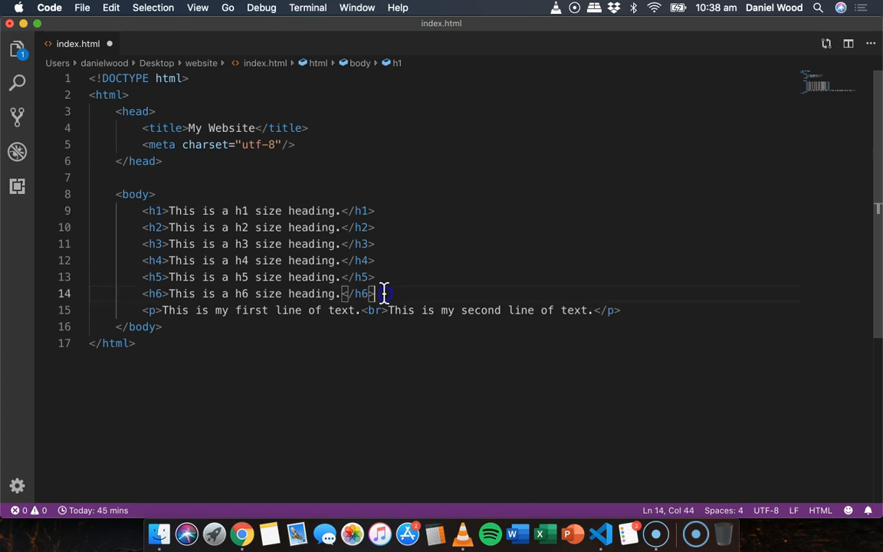
Step: In Chrome, select heading and paragraph text to compare the six heading sizes
left_click(237, 522)
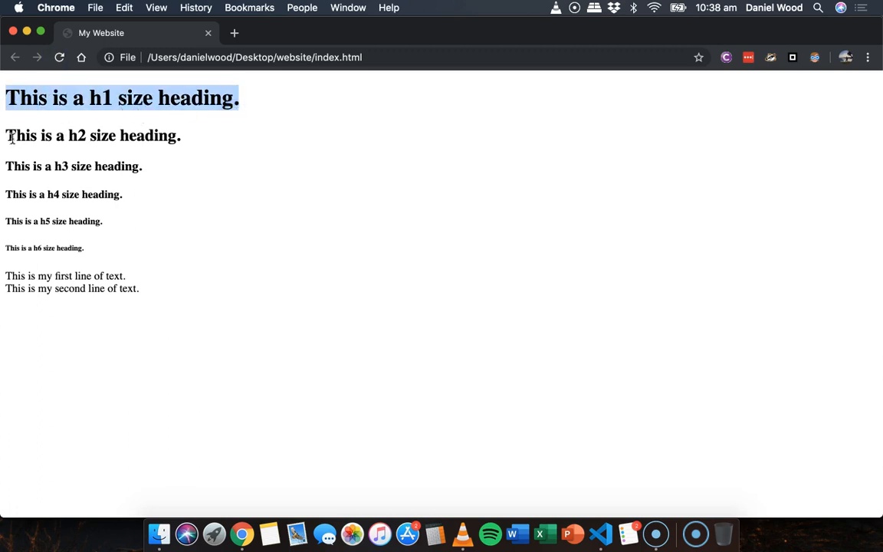
left_click(10, 165)
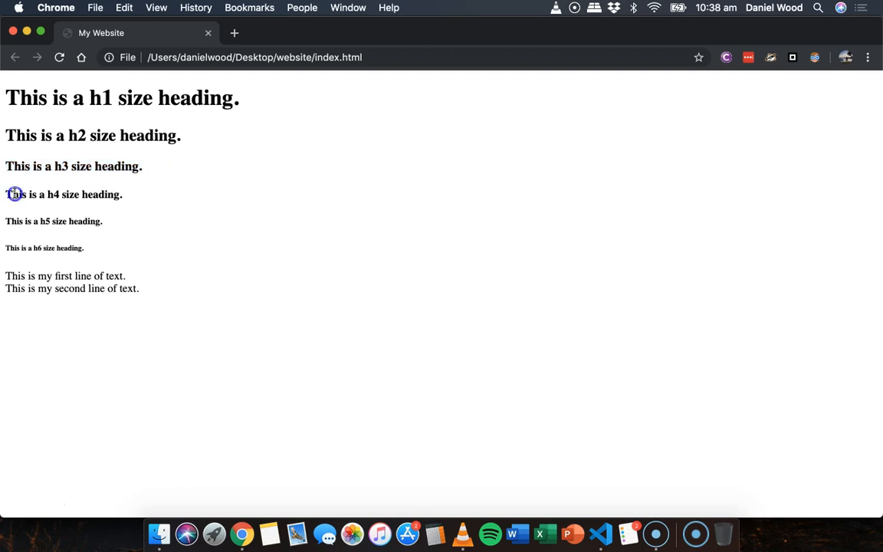
triple_click(52, 221)
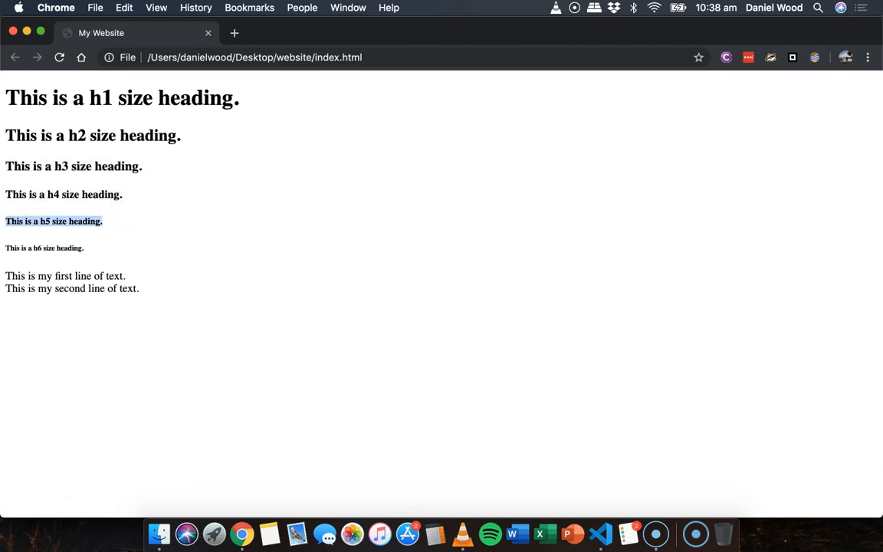
left_click(96, 248)
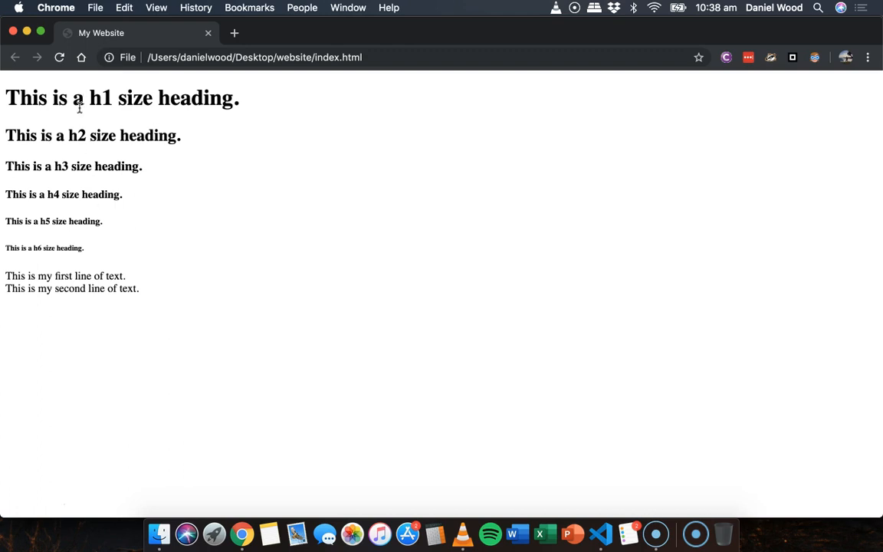
mouse_move(97, 121)
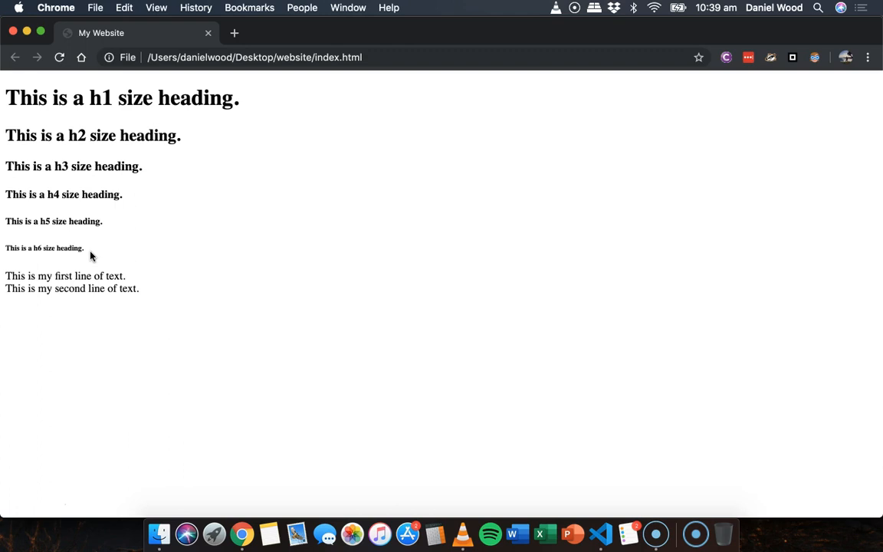
mouse_move(423, 226)
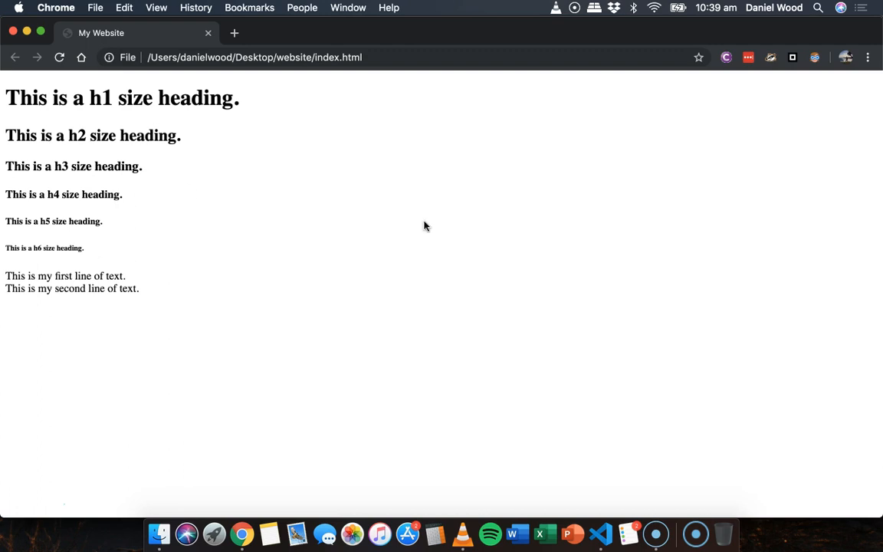
mouse_move(493, 247)
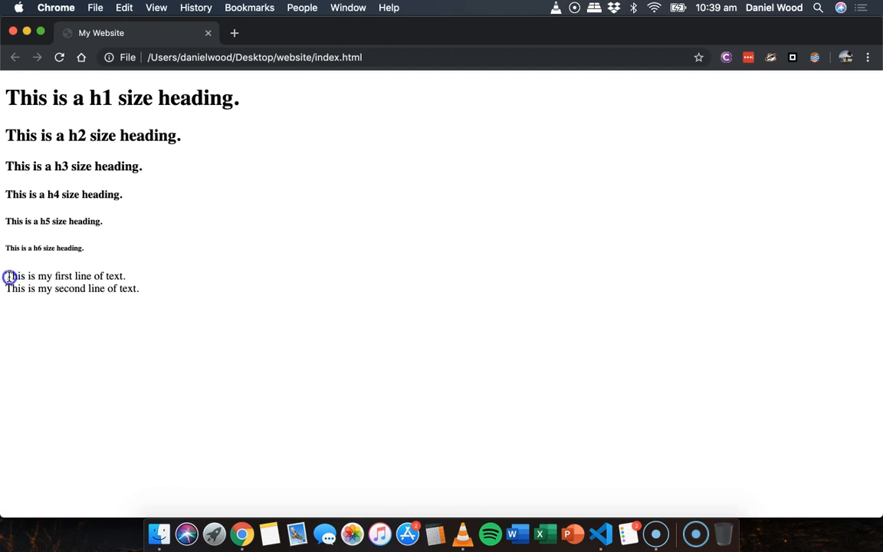
left_click_drag(5, 276, 125, 276)
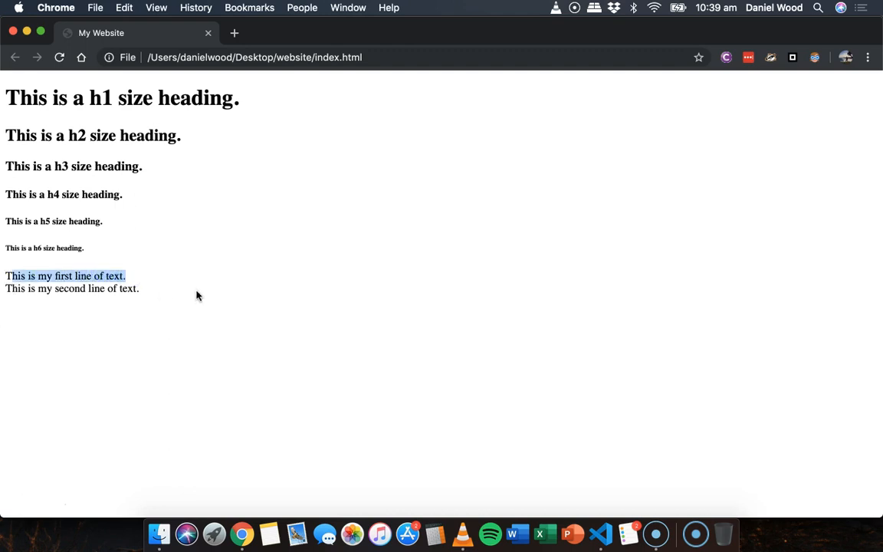
mouse_move(65, 177)
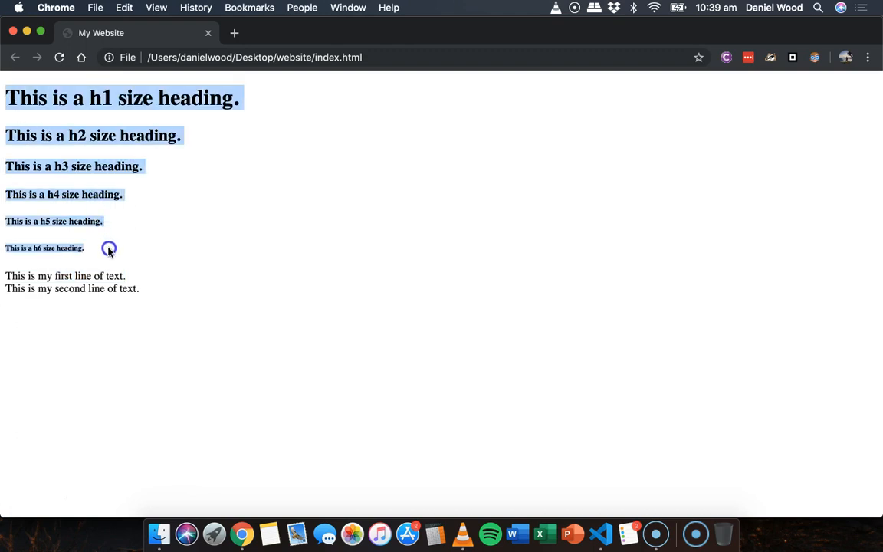
left_click(569, 393)
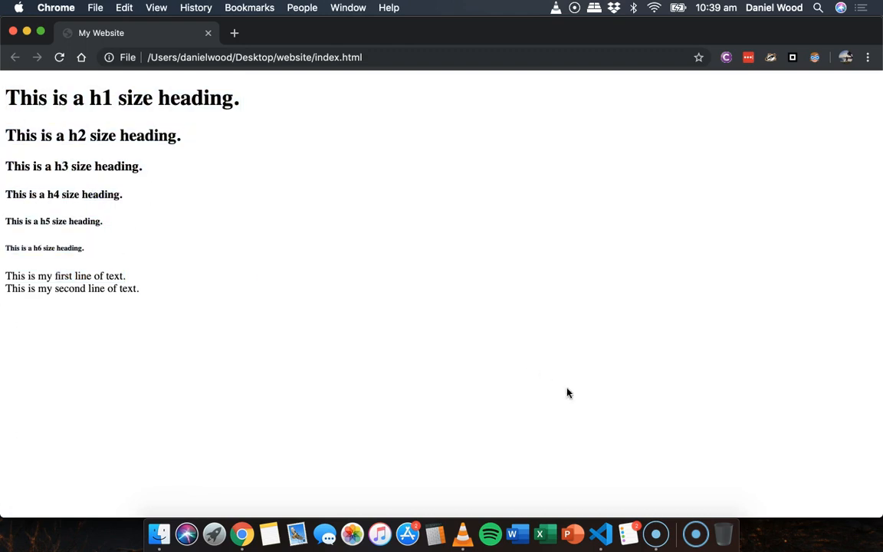